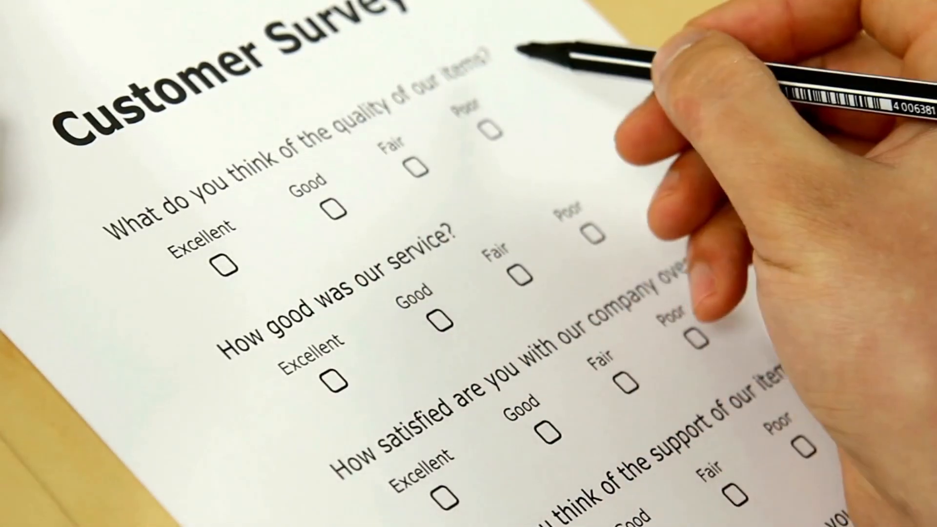
click(221, 266)
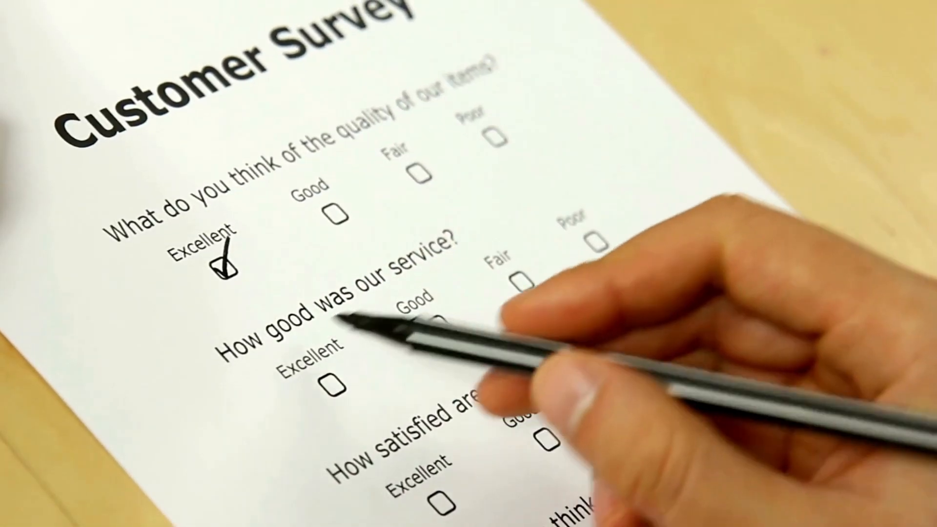